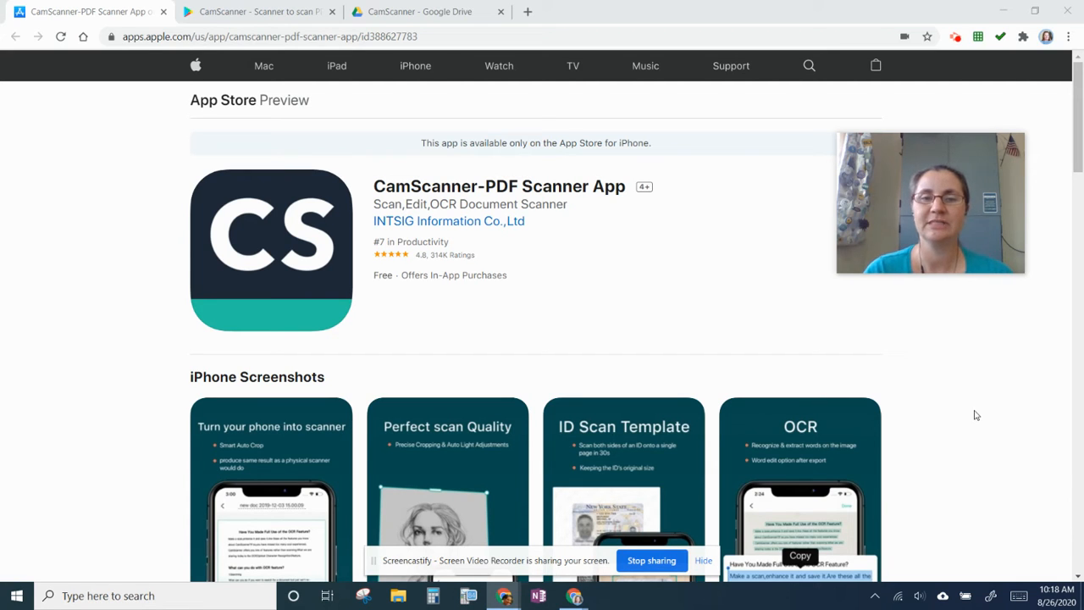
{"action": "mouse_move", "coordinate": [605, 237]}
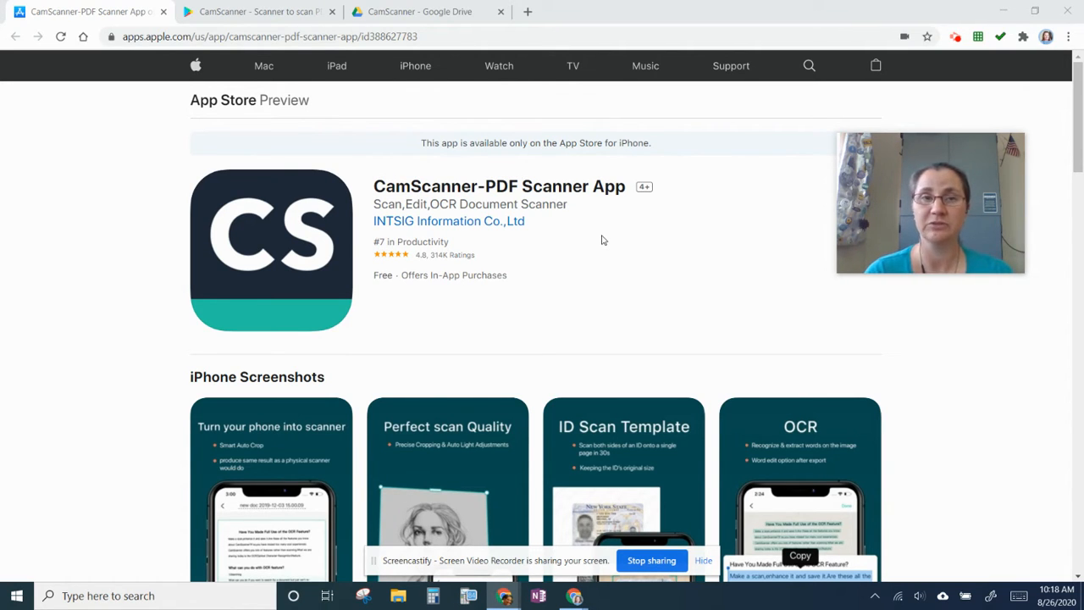
{"action": "mouse_move", "coordinate": [144, 81]}
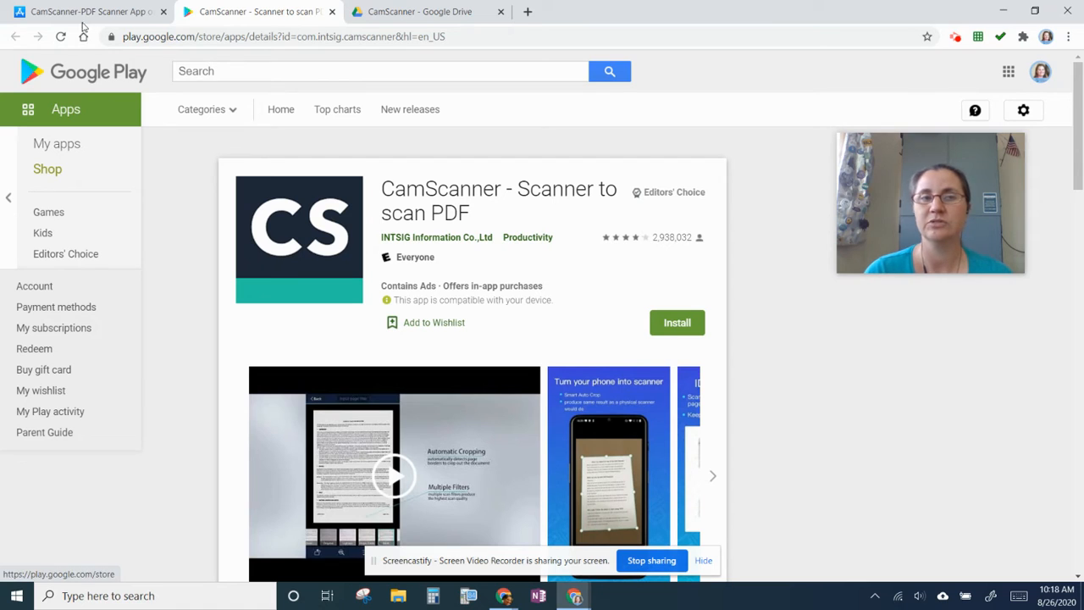
{"action": "mouse_move", "coordinate": [85, 10]}
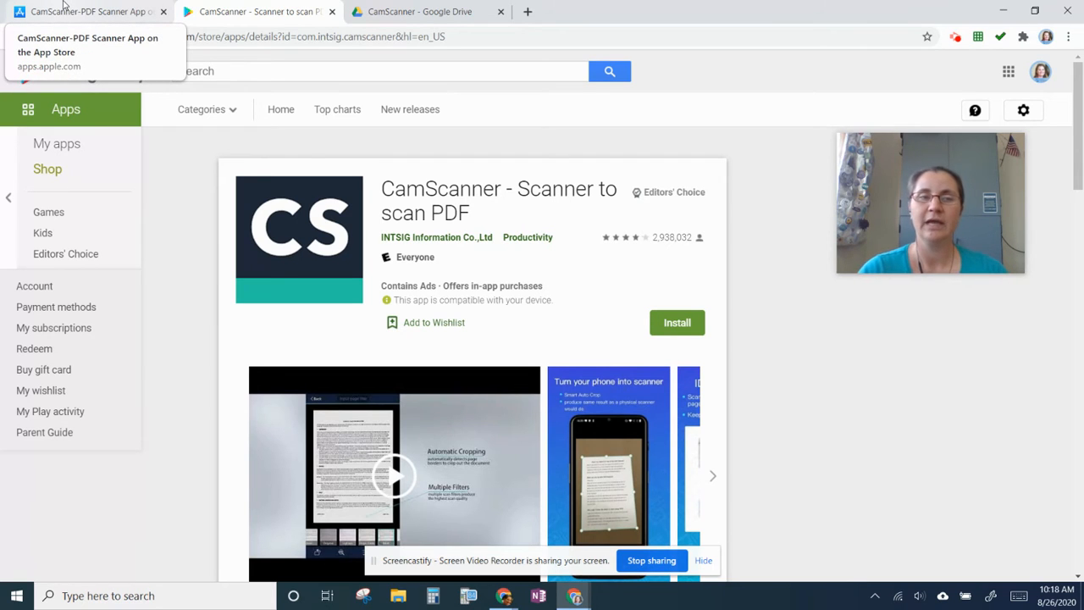
Return to the App Store CamScanner listing and look further down the page
{"action": "left_click", "coordinate": [84, 10]}
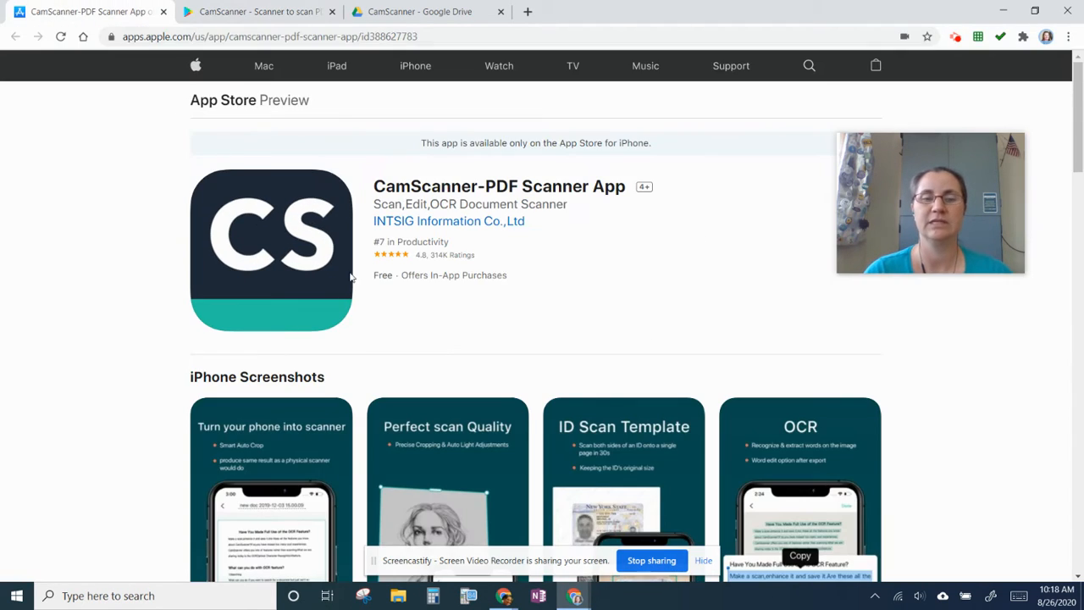
{"action": "scroll", "scroll_direction": "down", "scroll_amount": 3}
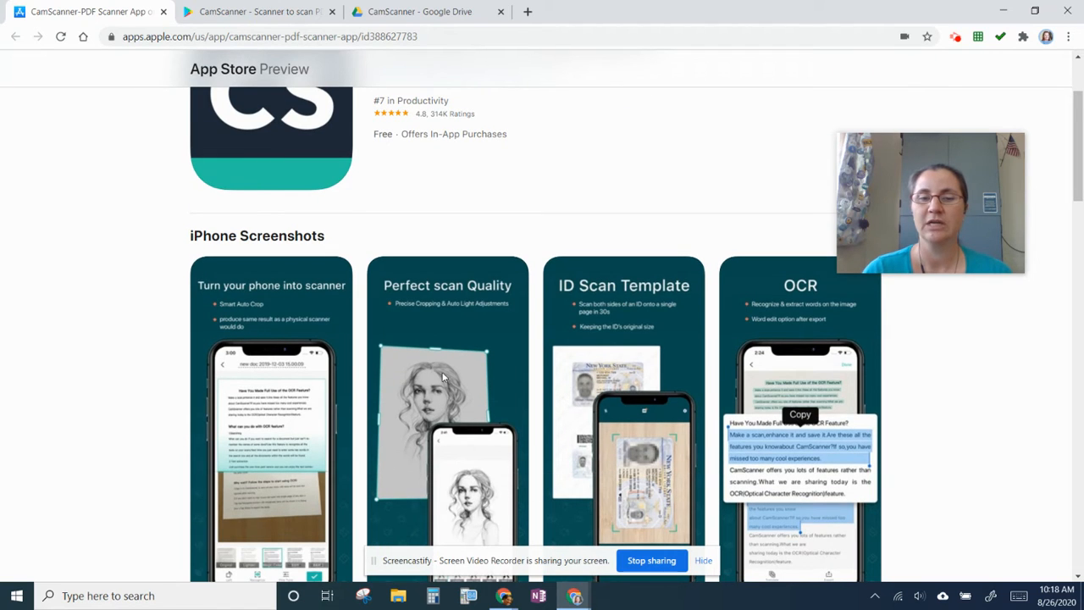
{"action": "mouse_move", "coordinate": [681, 408]}
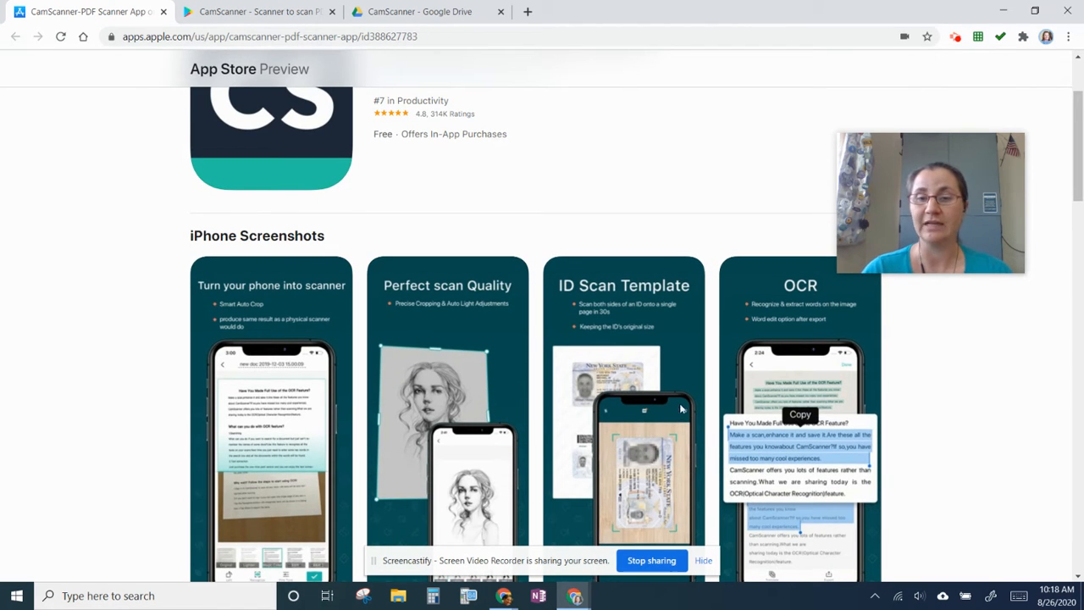
{"action": "mouse_move", "coordinate": [779, 280]}
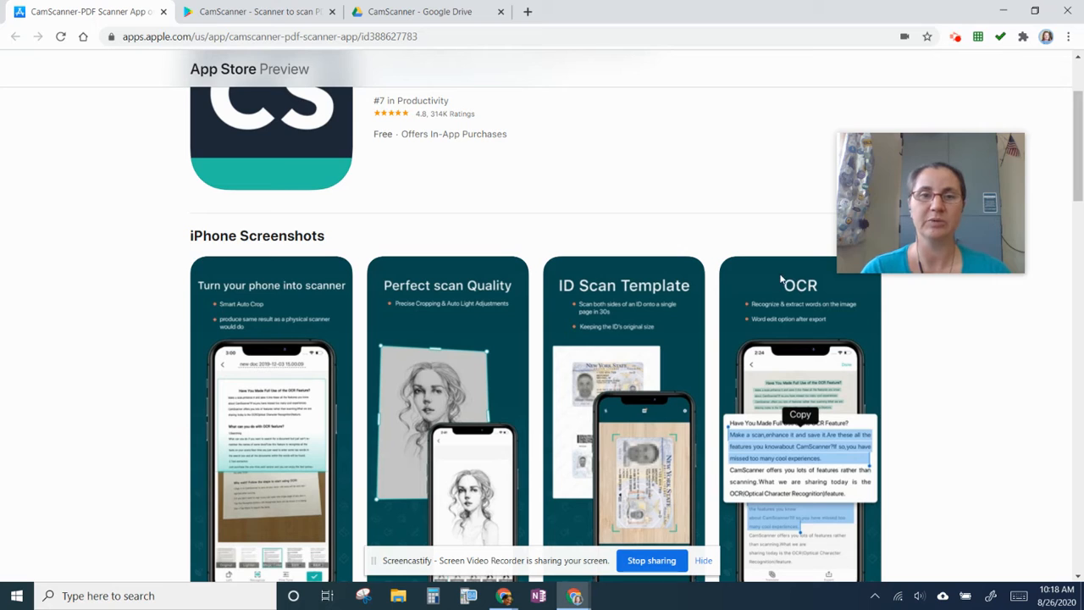
{"action": "mouse_move", "coordinate": [617, 178]}
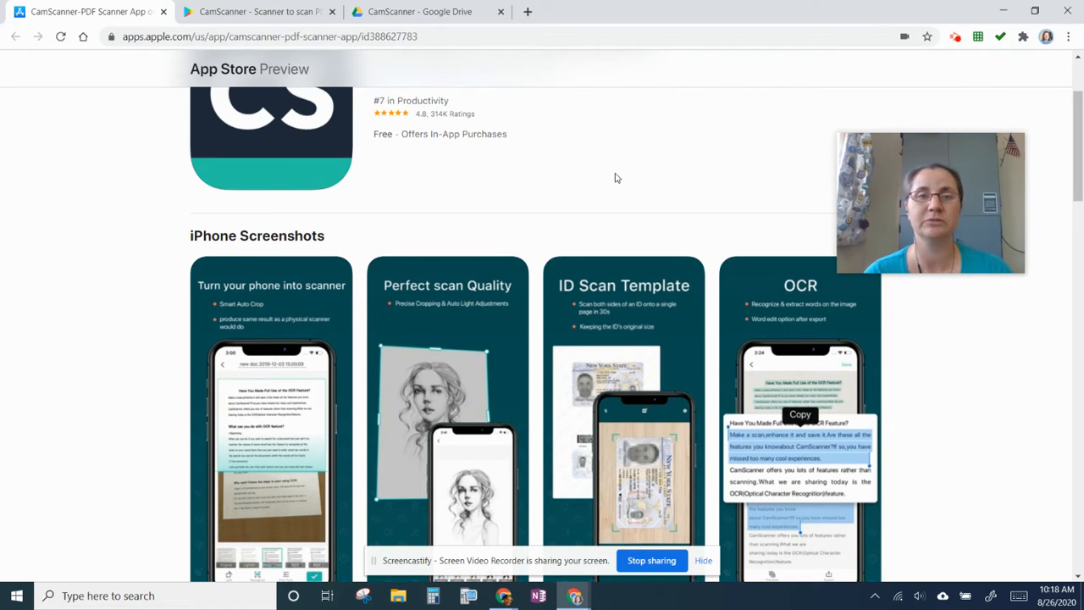
{"action": "mouse_move", "coordinate": [601, 215]}
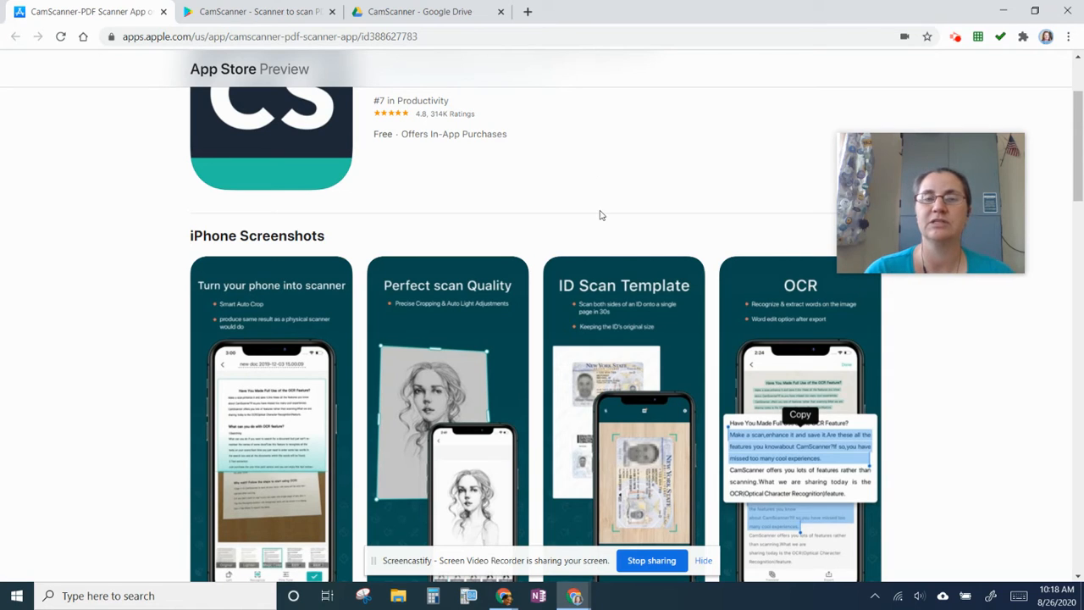
{"action": "mouse_move", "coordinate": [630, 191]}
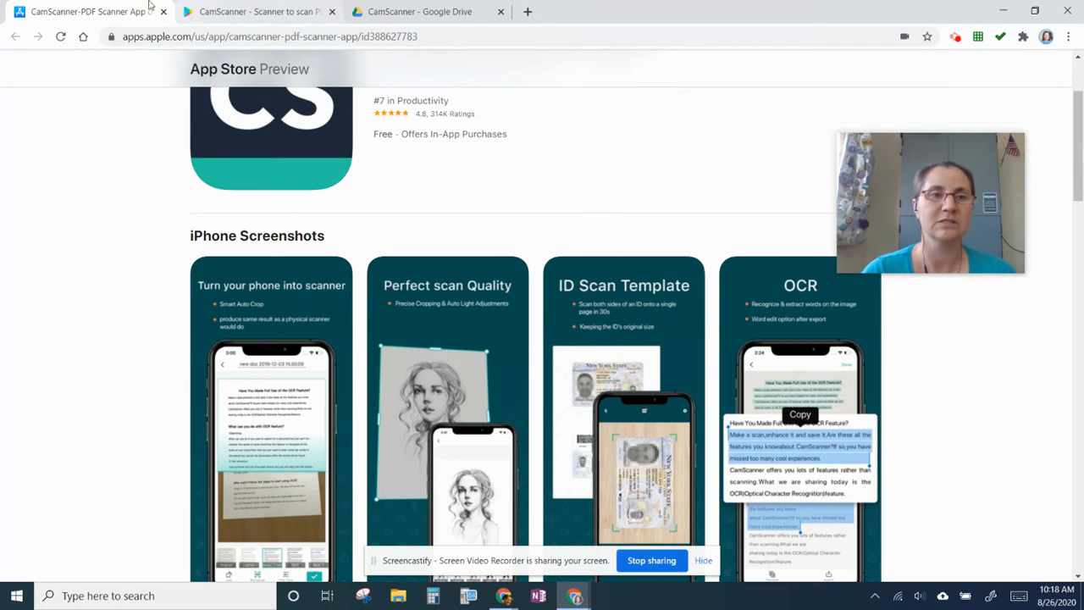
In Drive's CamScanner folder, play the 'screen record' phone demo video through to the end
{"action": "left_click", "coordinate": [415, 10]}
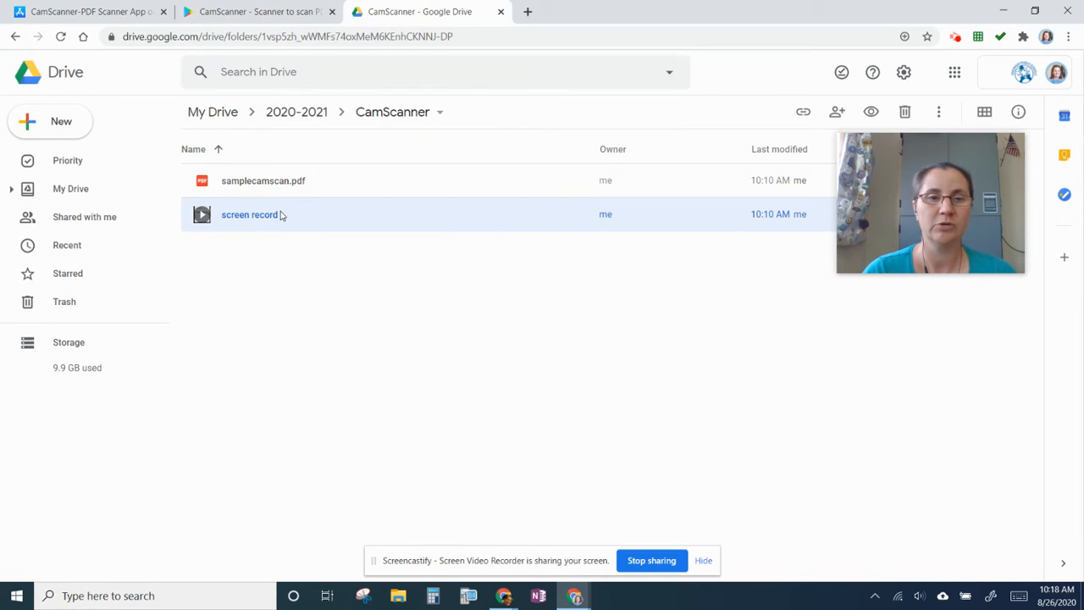
{"action": "double_click", "coordinate": [249, 214]}
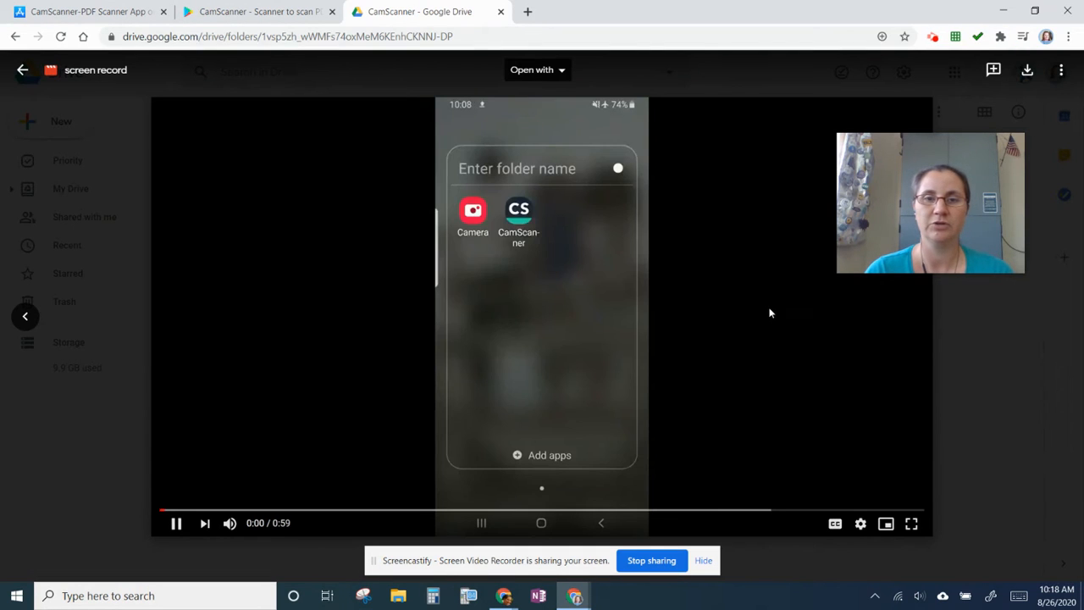
{"action": "left_click", "coordinate": [176, 522]}
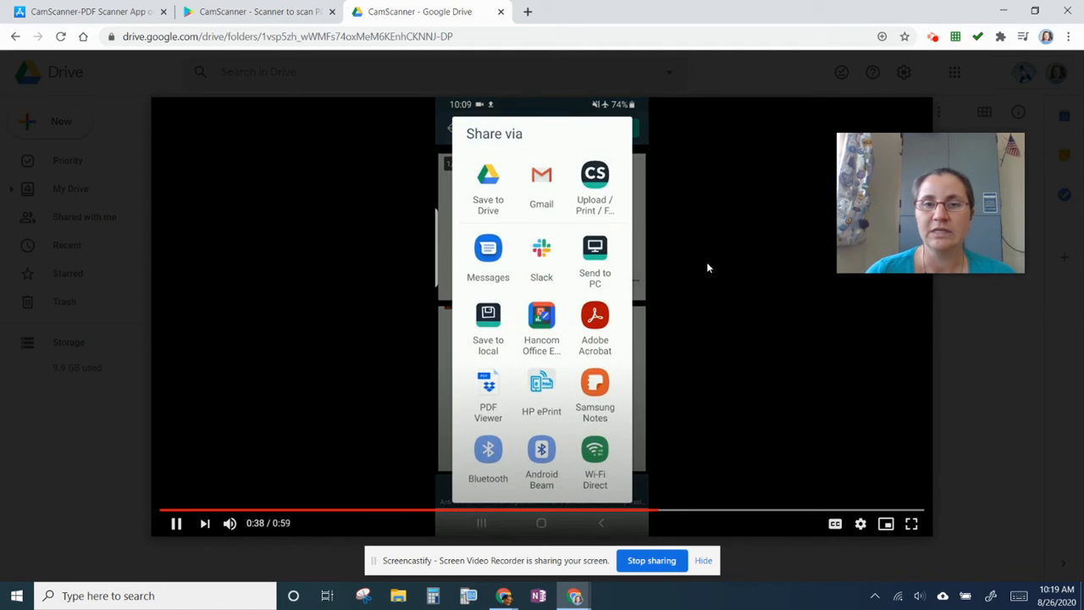
{"action": "left_click", "coordinate": [488, 186]}
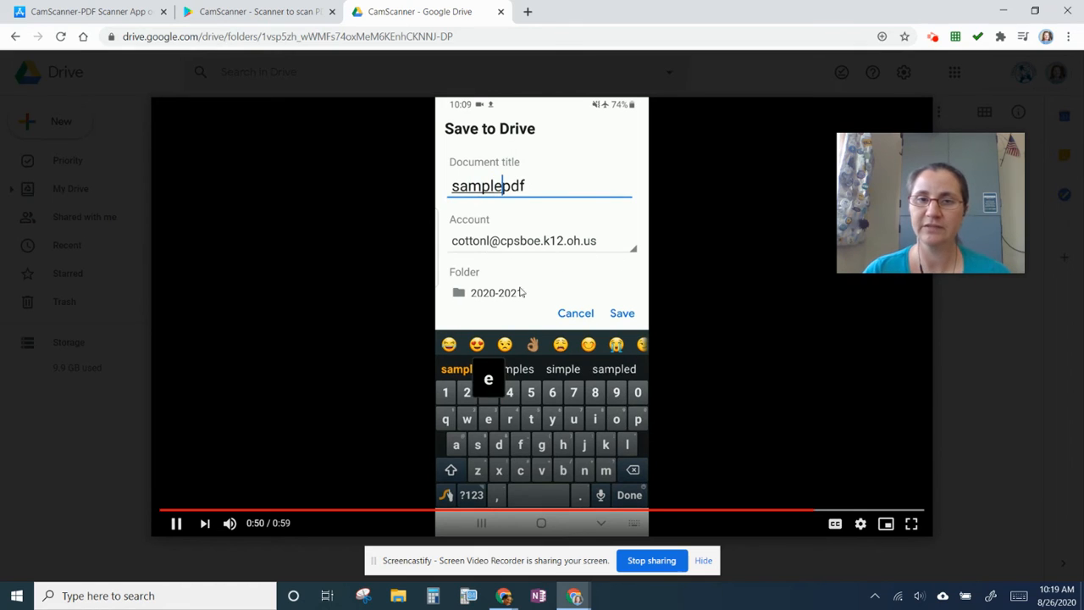
{"action": "type", "text": "camsca"}
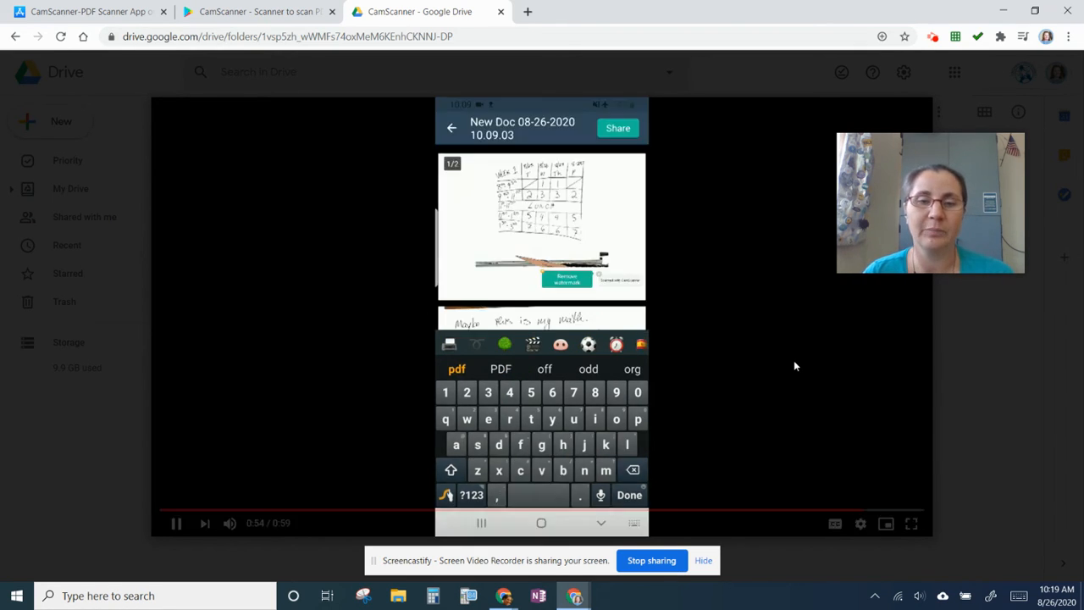
{"action": "left_click", "coordinate": [630, 495]}
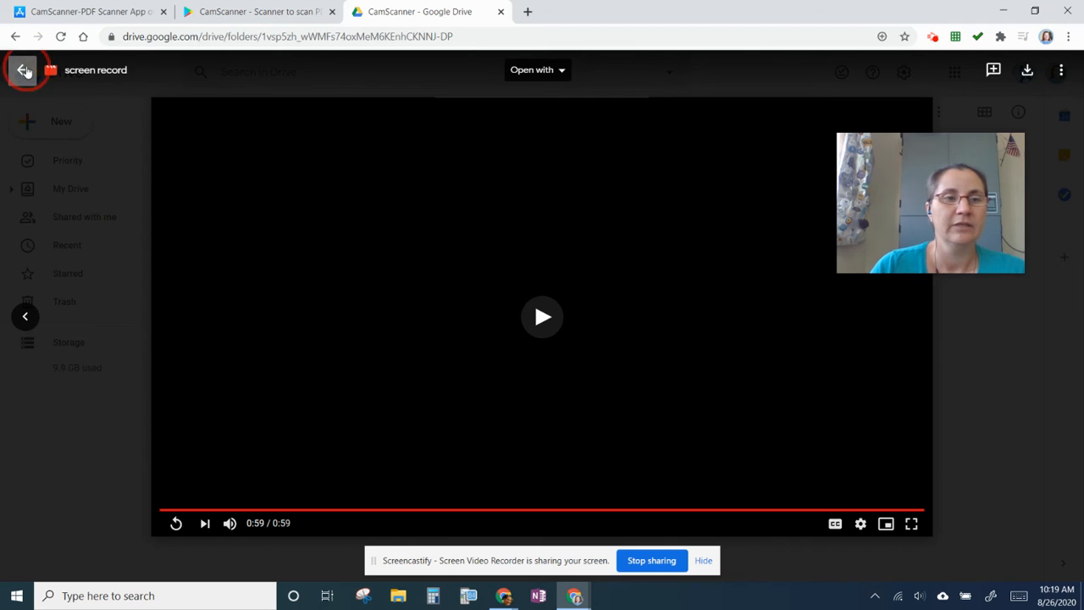
Open samplecamscan.pdf from the CamScanner folder and read down its scanned schedule pages
{"action": "left_click", "coordinate": [24, 70]}
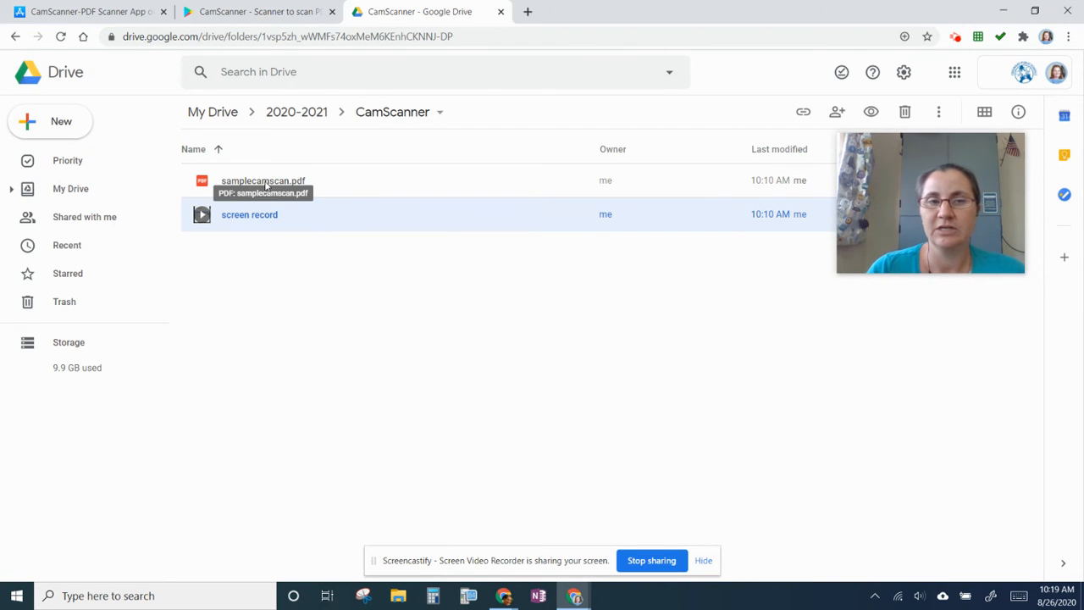
{"action": "double_click", "coordinate": [263, 179]}
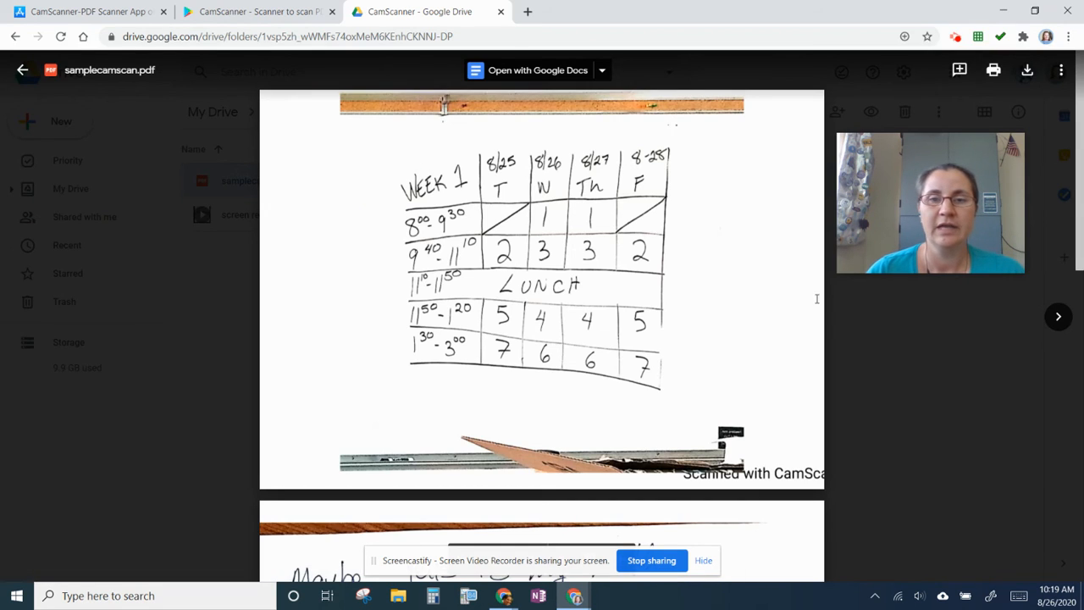
{"action": "scroll", "scroll_direction": "down", "scroll_amount": 3}
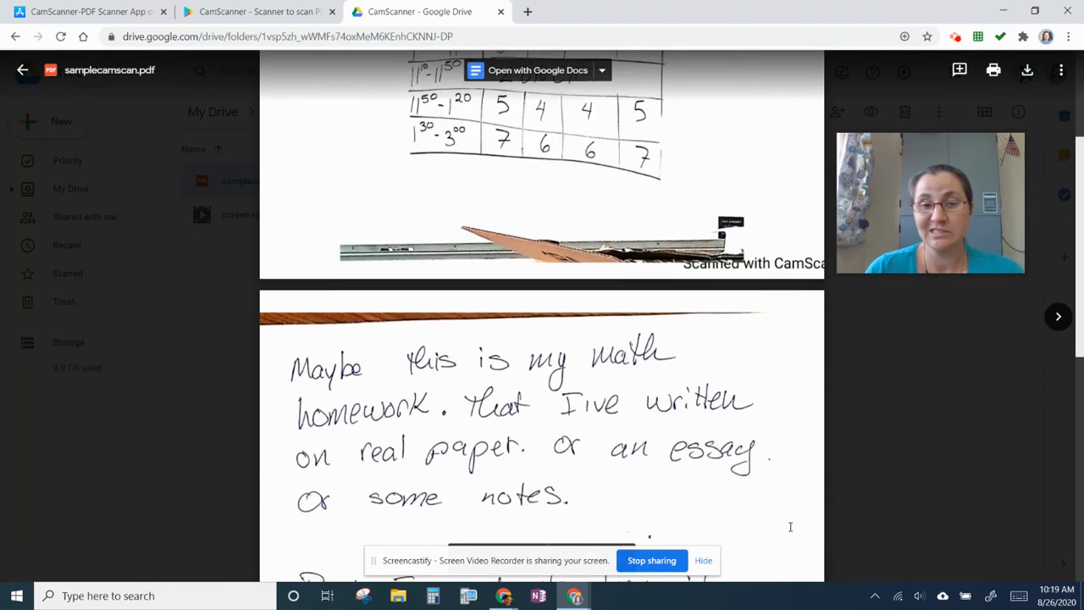
{"action": "scroll", "scroll_direction": "down", "scroll_amount": 3}
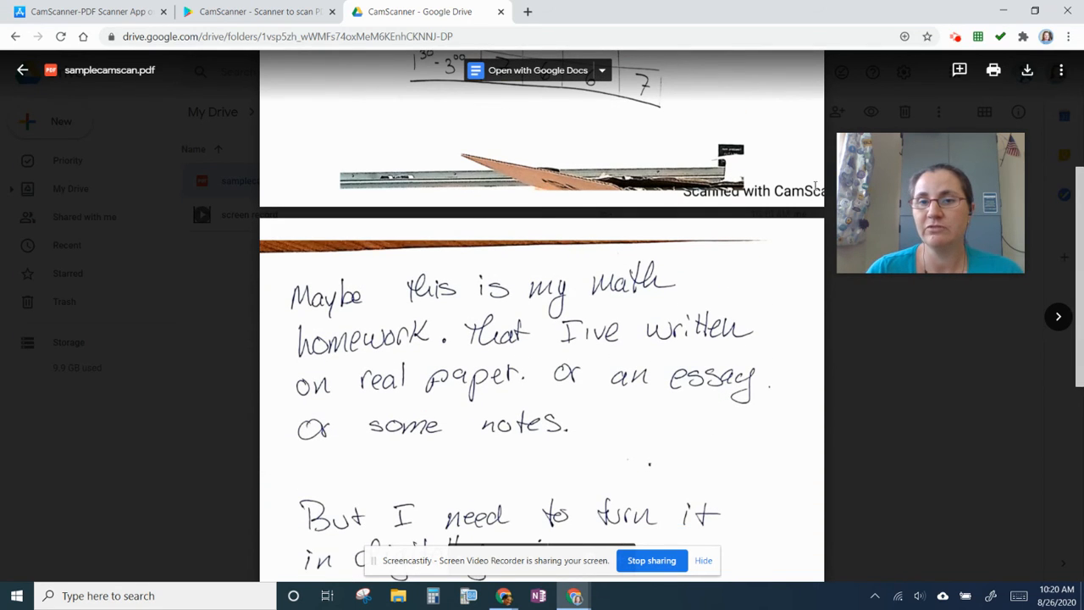
{"action": "scroll", "scroll_direction": "down", "scroll_amount": 3}
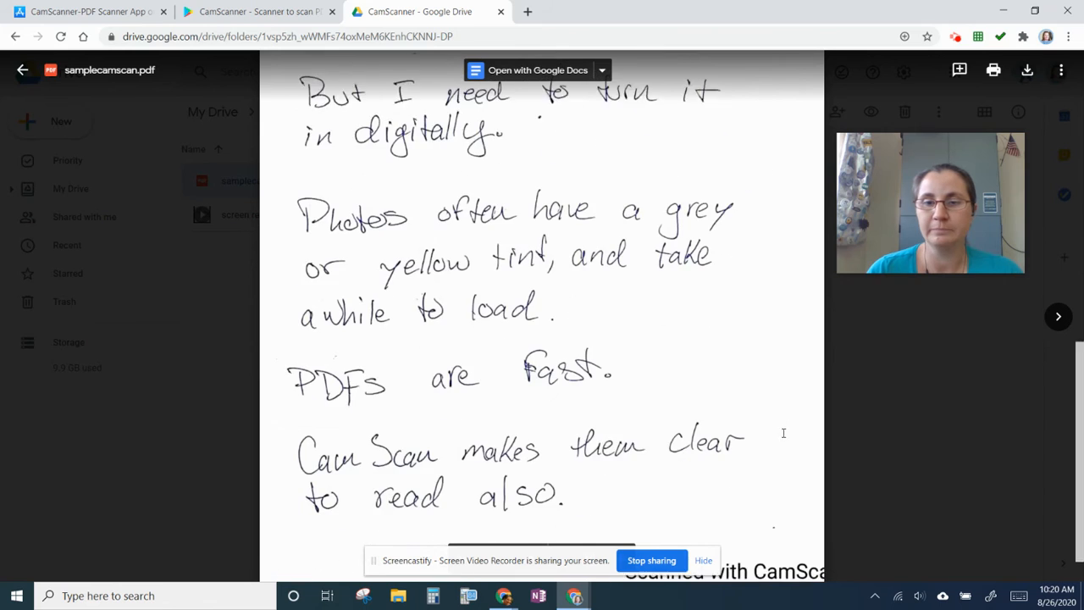
{"action": "scroll", "scroll_direction": "down", "scroll_amount": 3}
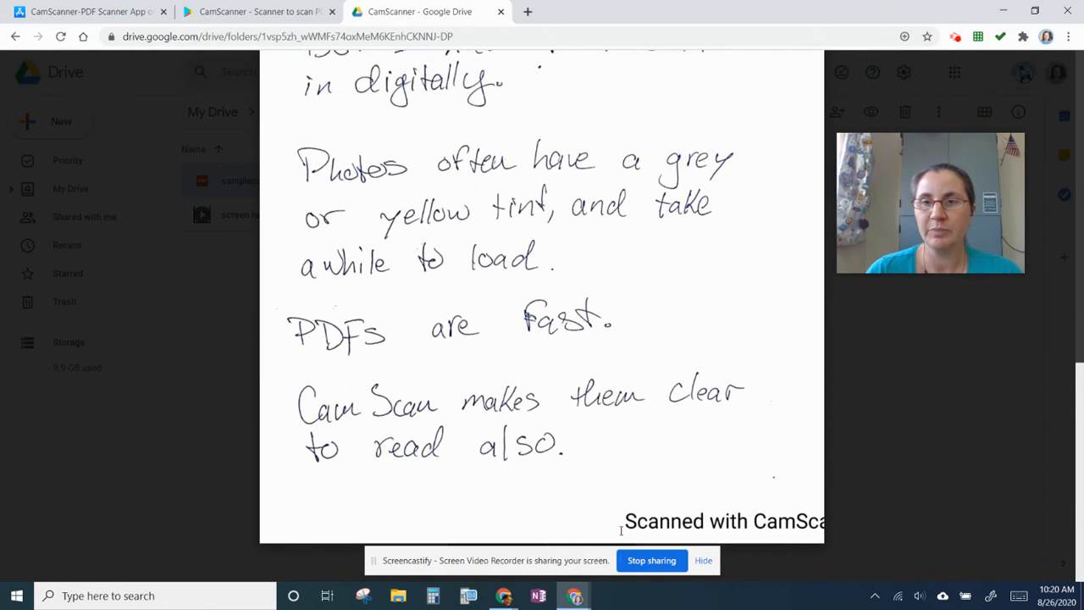
Continue through the handwritten note pages of the scan, then back up slightly
{"action": "left_click", "coordinate": [237, 179]}
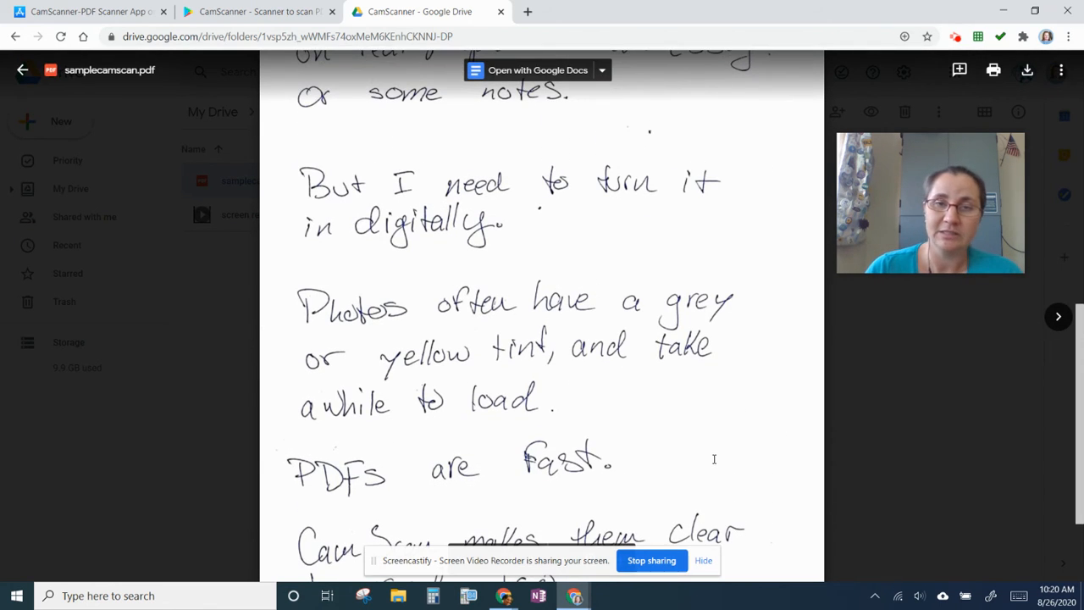
{"action": "scroll", "scroll_direction": "down", "scroll_amount": 3}
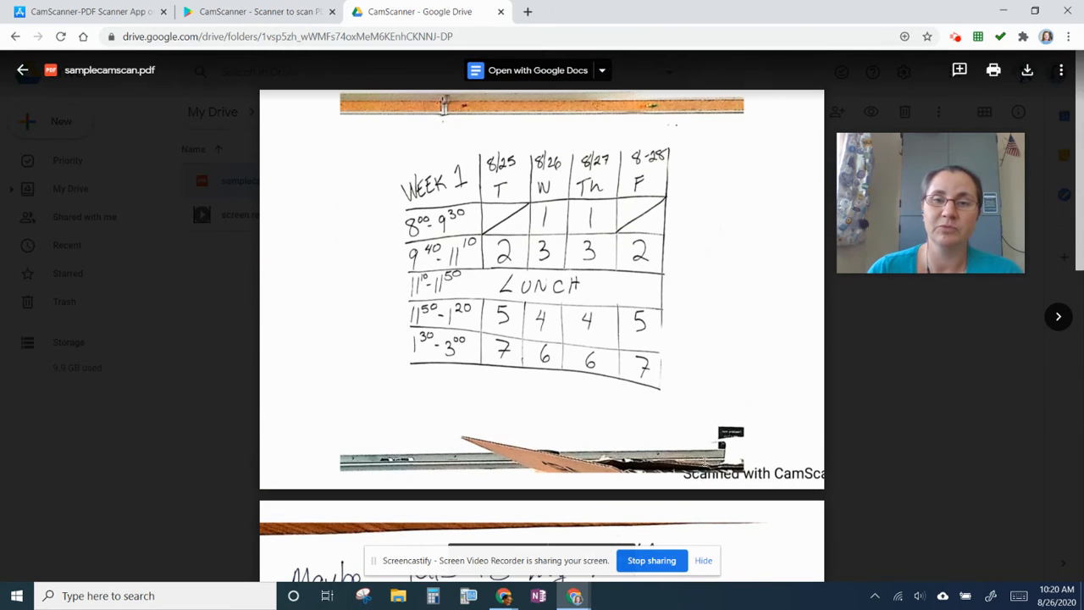
{"action": "scroll", "scroll_direction": "down", "scroll_amount": 3}
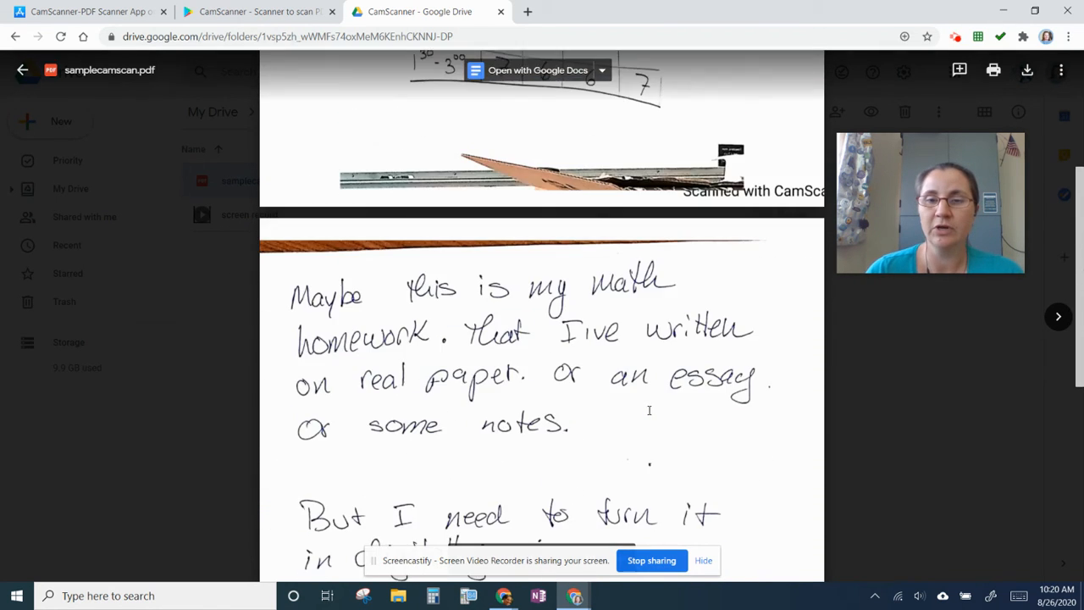
{"action": "scroll", "scroll_direction": "down", "scroll_amount": 3}
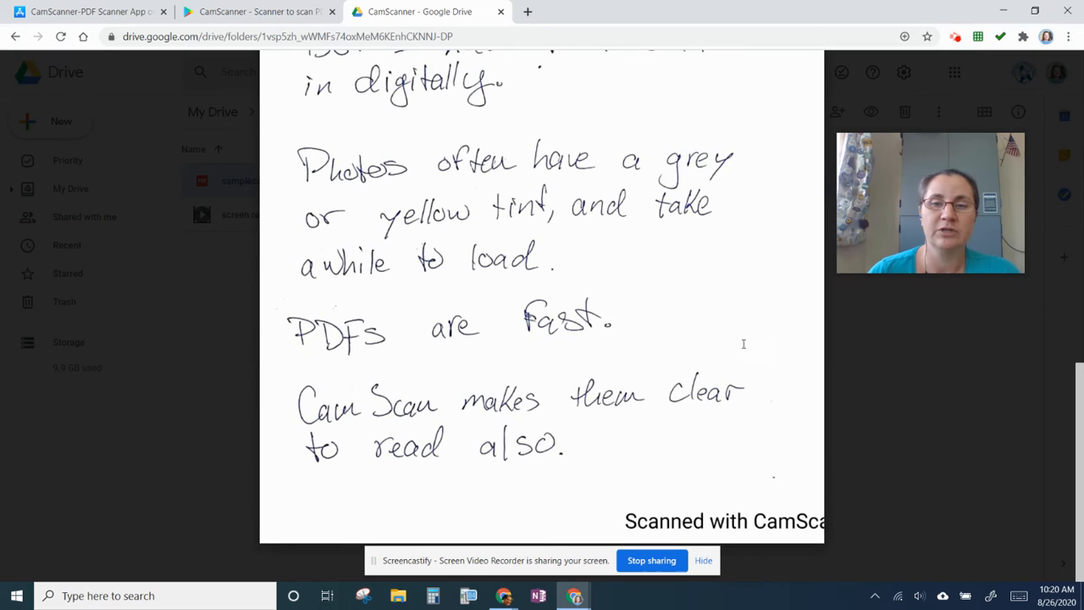
{"action": "scroll", "scroll_direction": "up", "scroll_amount": 3}
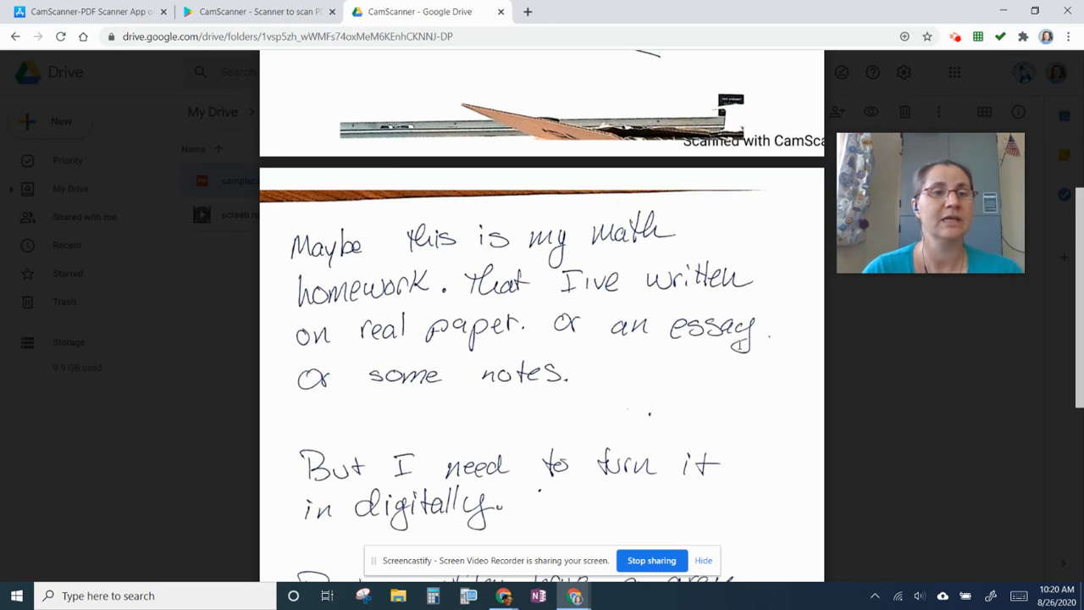
{"action": "left_click", "coordinate": [84, 10]}
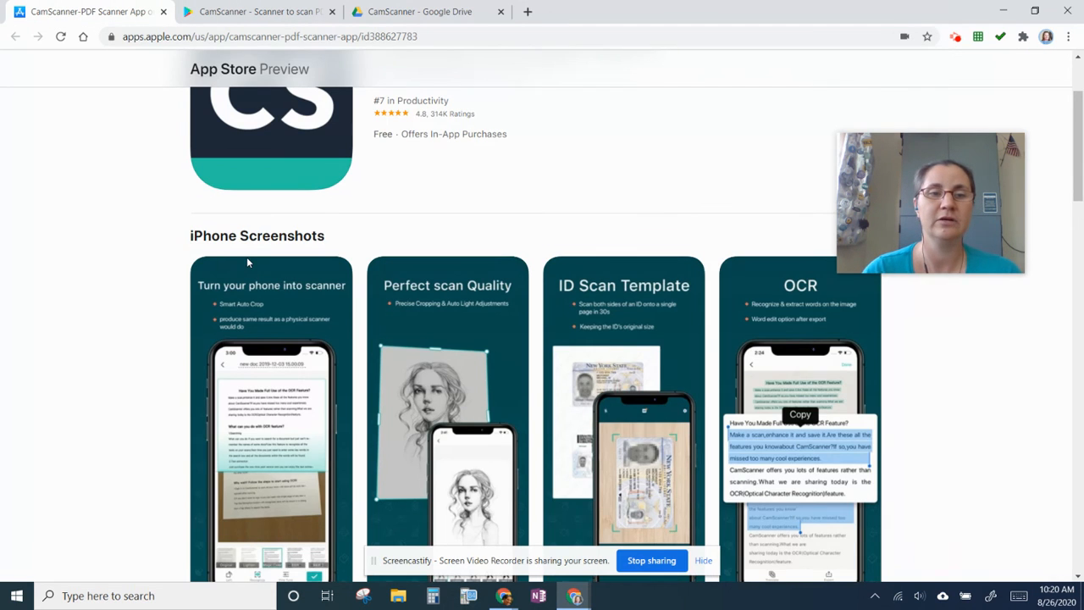
{"action": "scroll", "scroll_direction": "up", "scroll_amount": 3}
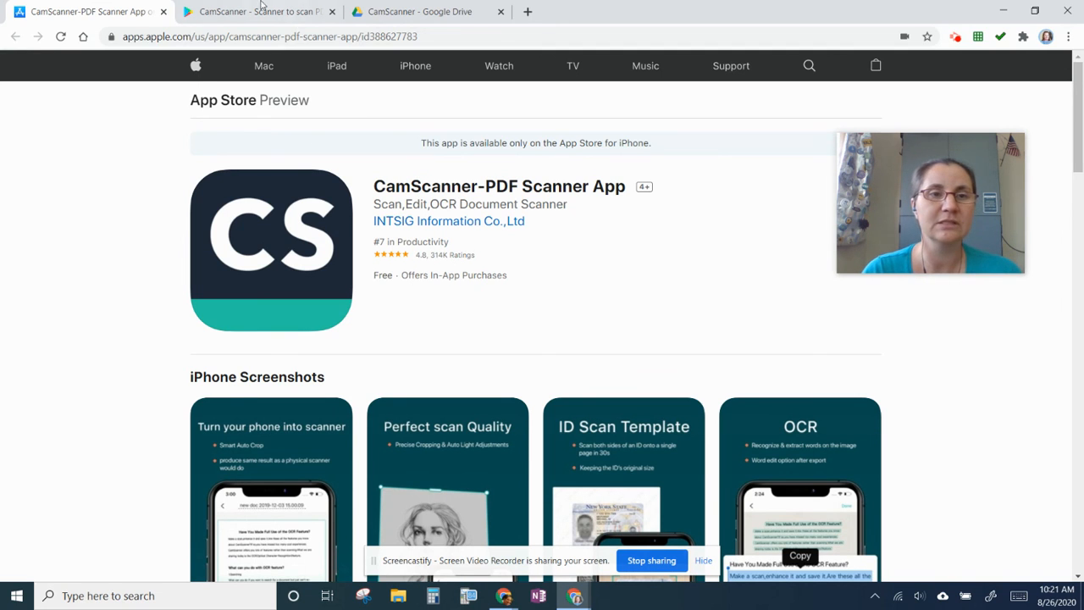
{"action": "left_click", "coordinate": [258, 10]}
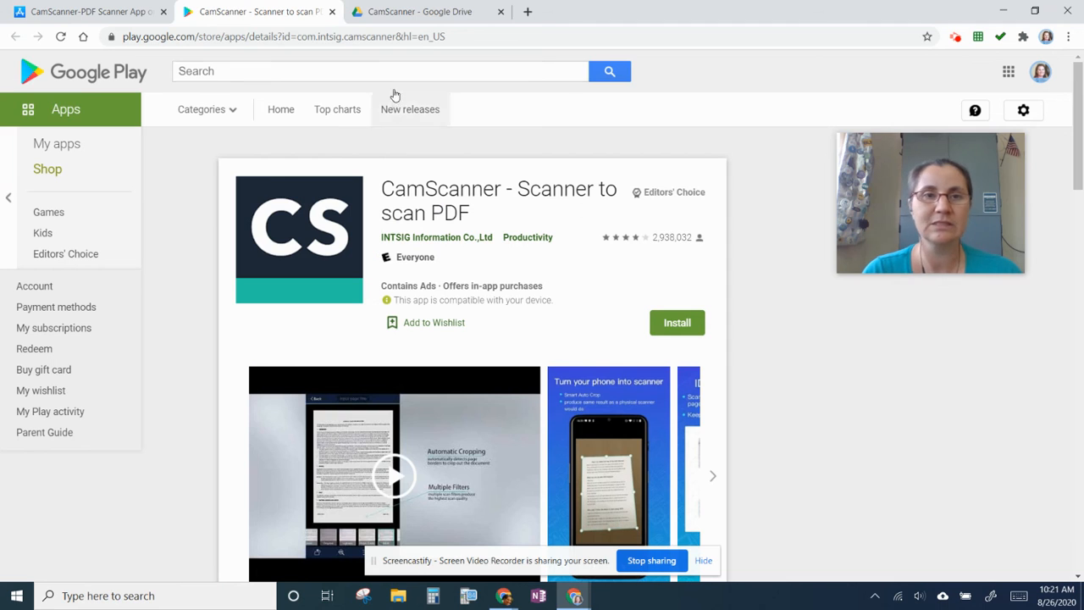
{"action": "left_click", "coordinate": [415, 10]}
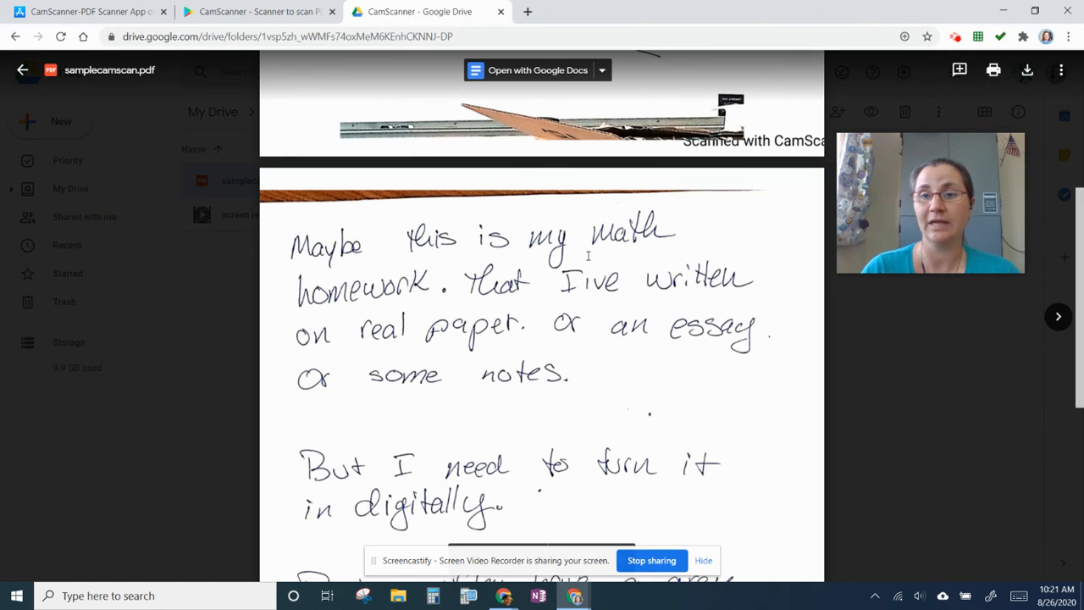
{"action": "mouse_move", "coordinate": [887, 317]}
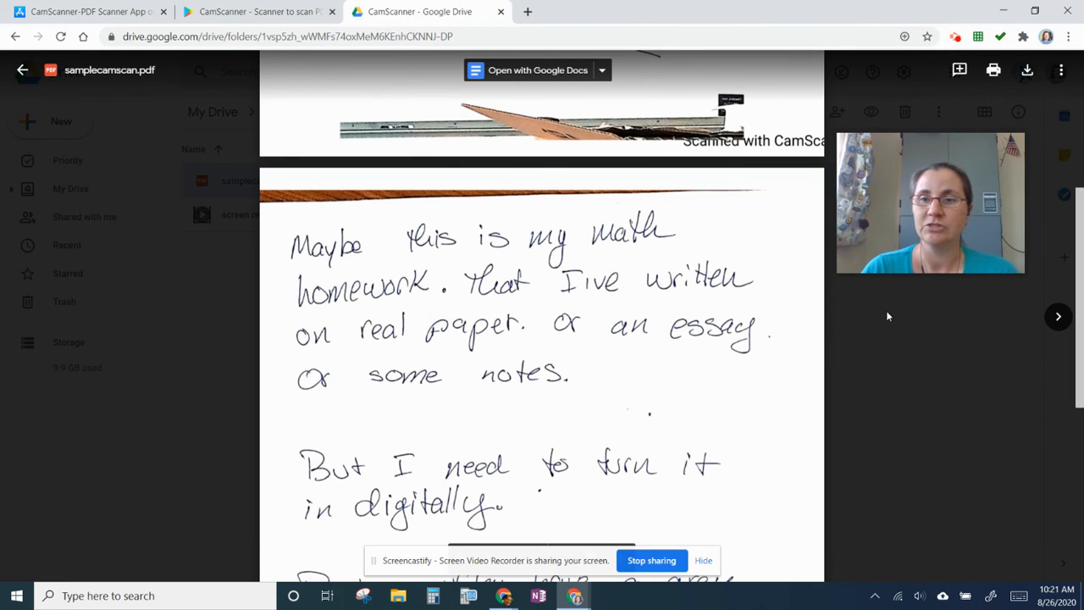